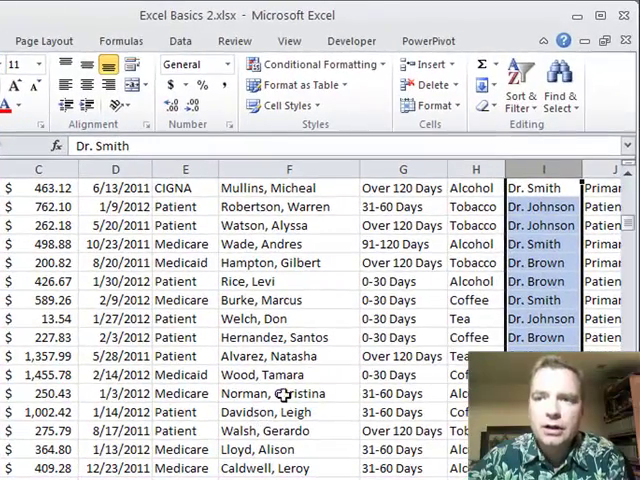
{"action": "mouse_move", "coordinate": [556, 80]}
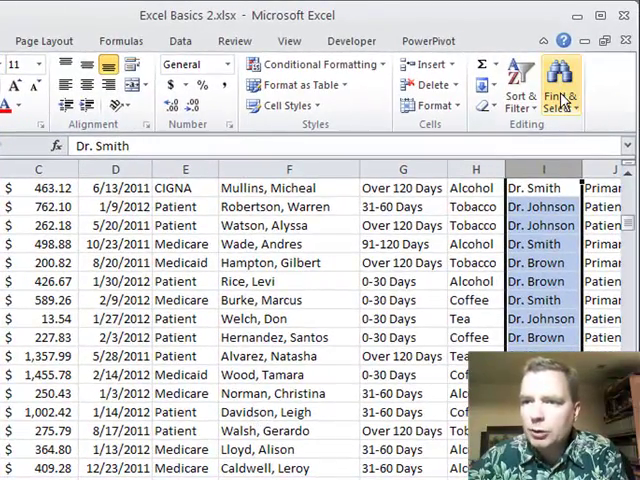
{"action": "mouse_move", "coordinate": [552, 96]}
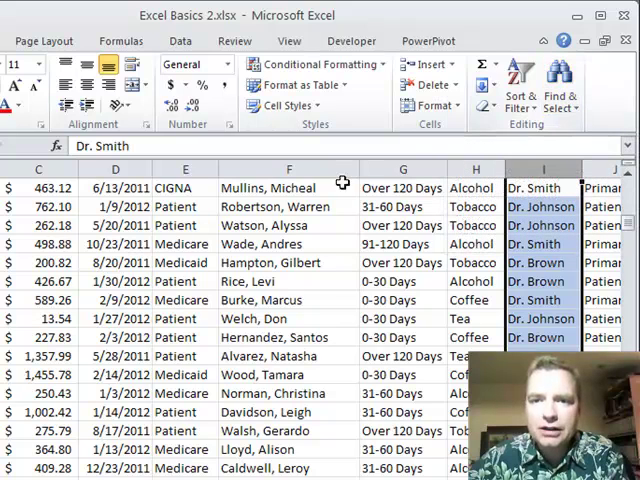
{"action": "mouse_move", "coordinate": [556, 212]}
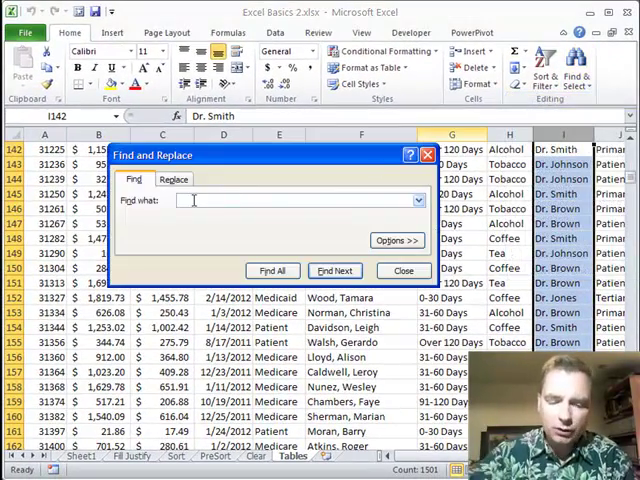
- Find doctor names matching J*, stepping through Dr. Johnson and Dr. Jones, then close the search
{"action": "type", "text": "J*s"}
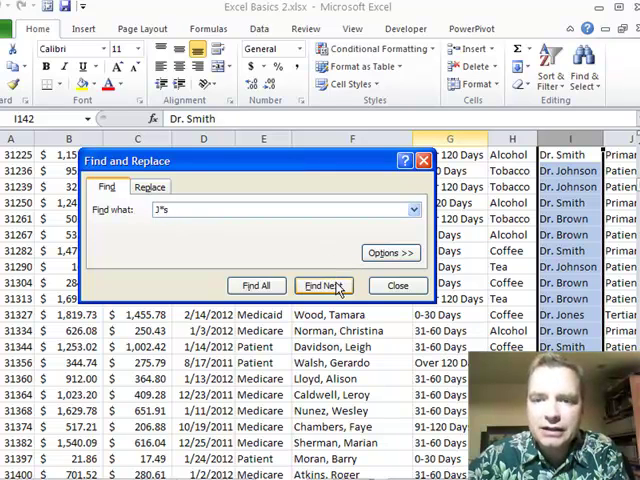
{"action": "left_click", "coordinate": [324, 284]}
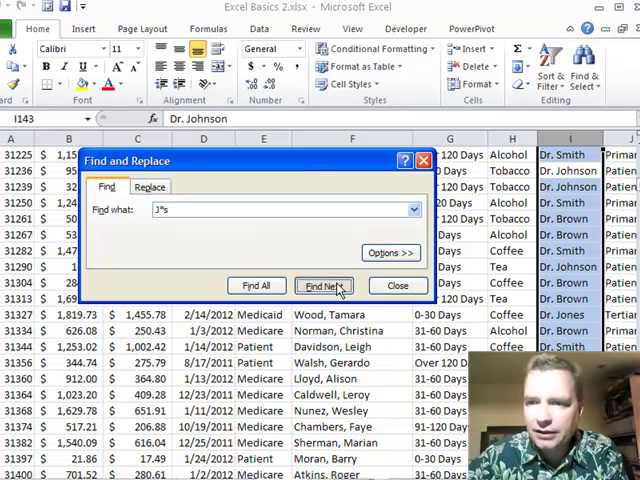
{"action": "left_click", "coordinate": [324, 284]}
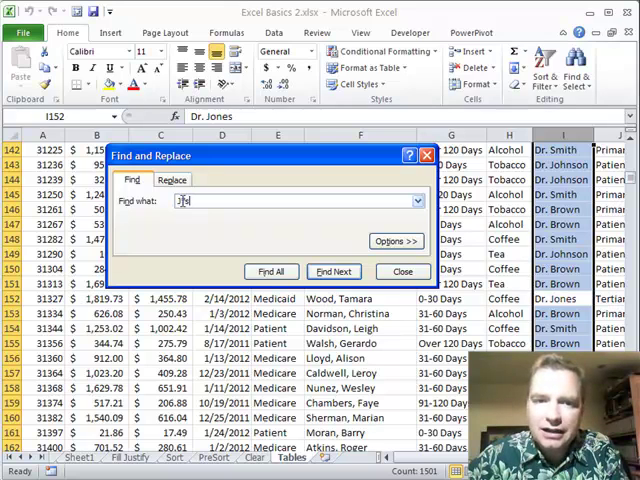
{"action": "type", "text": "*"}
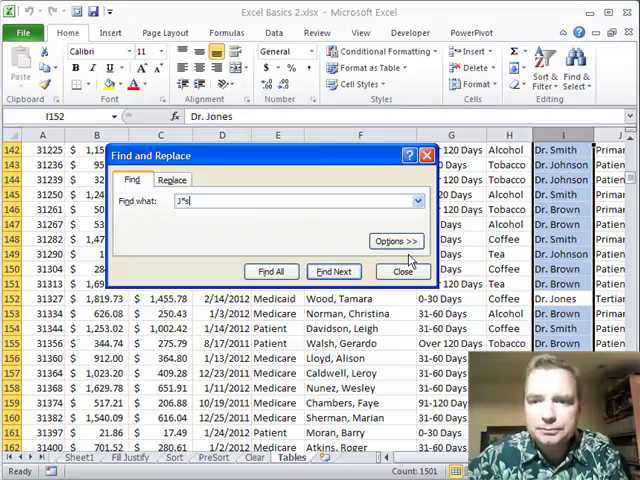
{"action": "left_click", "coordinate": [404, 272]}
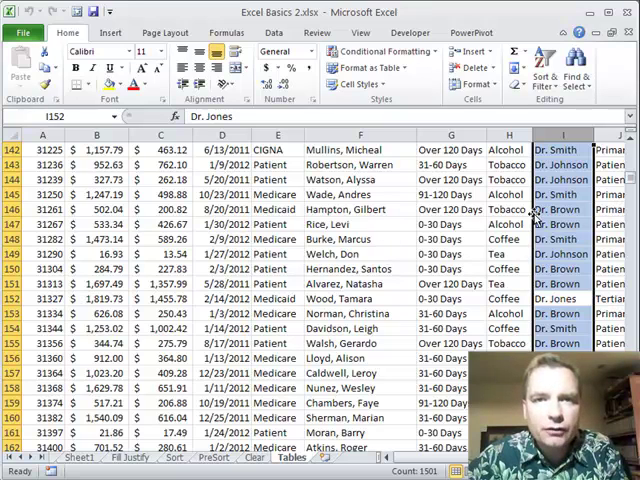
- Select the whole patient name column F
{"action": "left_click", "coordinate": [360, 136]}
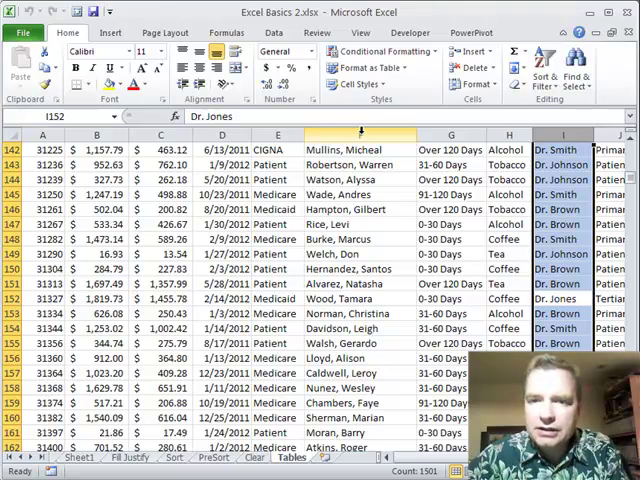
{"action": "left_click", "coordinate": [360, 150]}
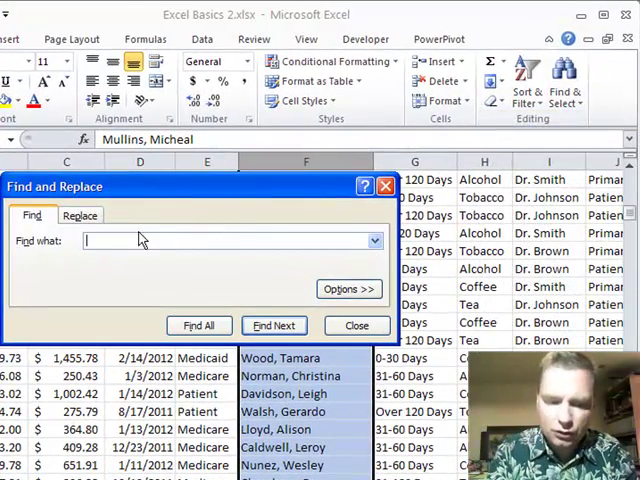
- Find patient names matching R?y and step through the matching rows down the sheet
{"action": "type", "text": "R"}
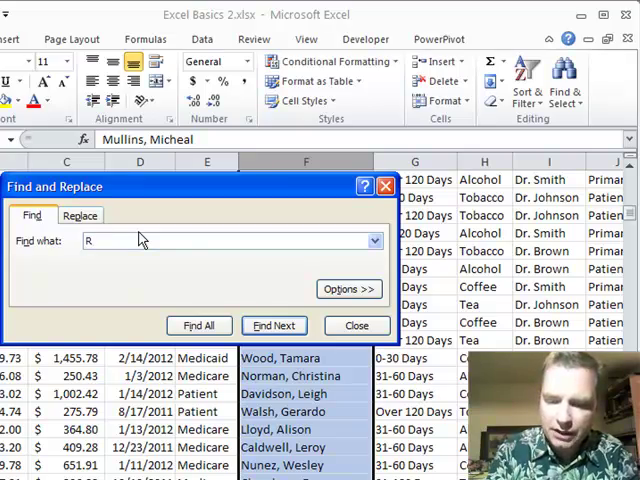
{"action": "type", "text": "?"}
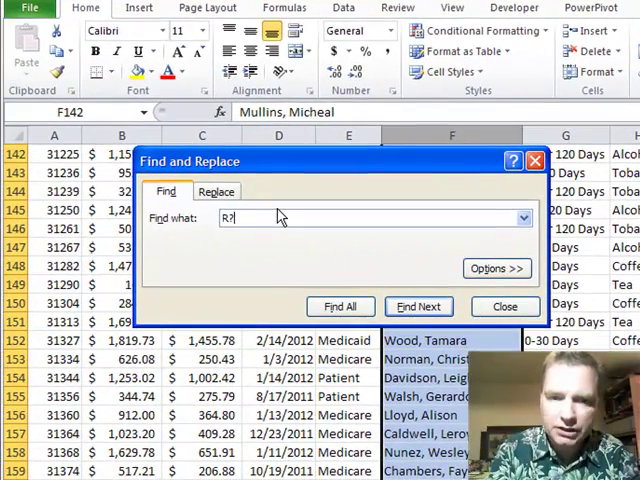
{"action": "type", "text": "y"}
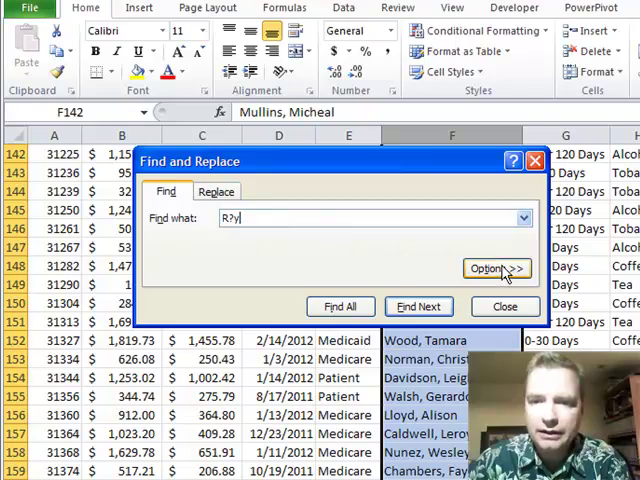
{"action": "left_click", "coordinate": [420, 306]}
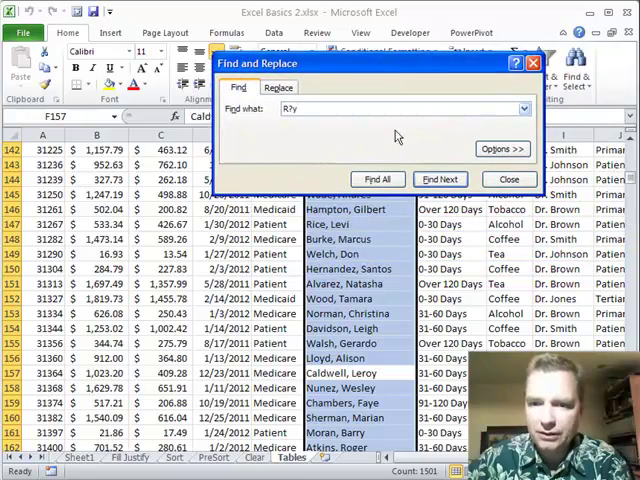
{"action": "left_click", "coordinate": [536, 216]}
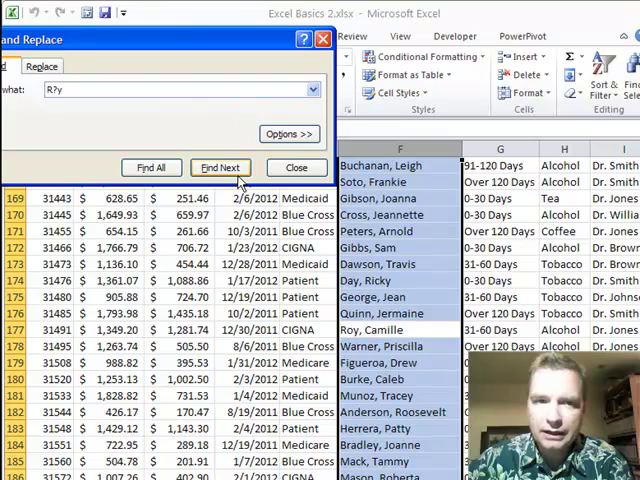
{"action": "left_click", "coordinate": [220, 168]}
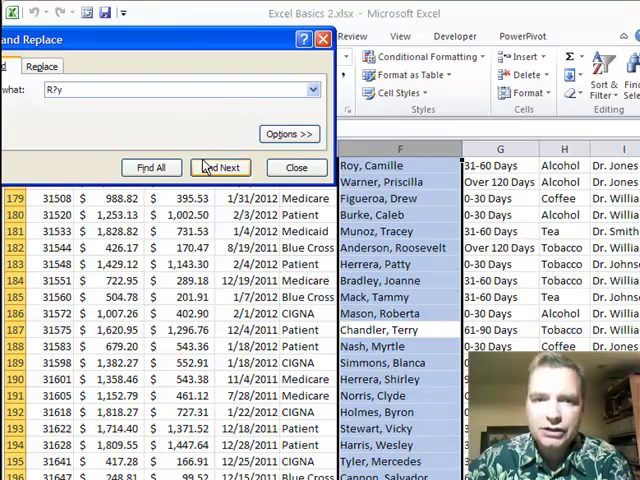
{"action": "left_click", "coordinate": [220, 168]}
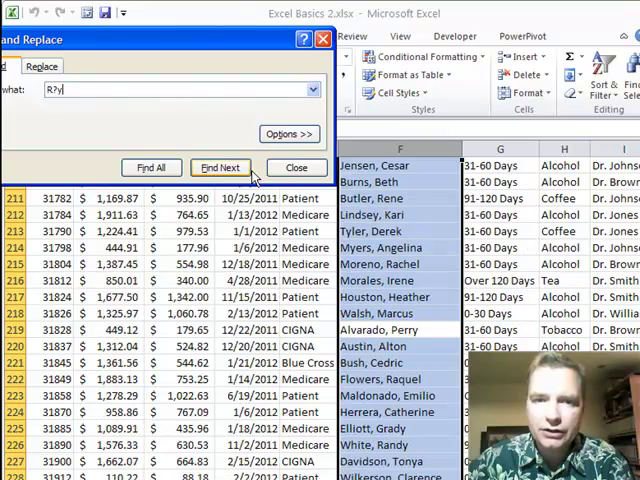
{"action": "left_click", "coordinate": [220, 168]}
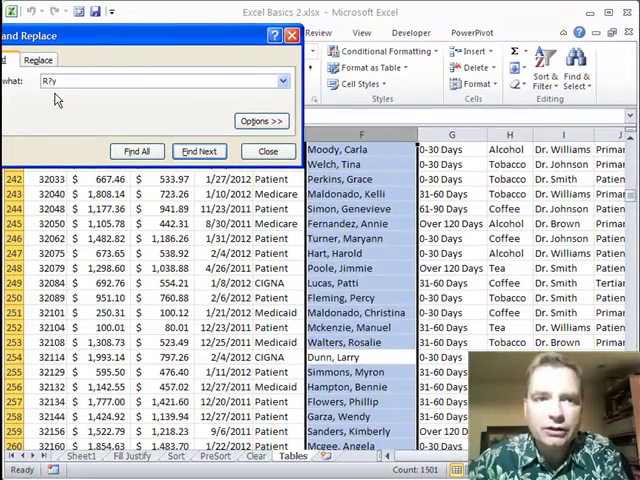
{"action": "mouse_move", "coordinate": [112, 118]}
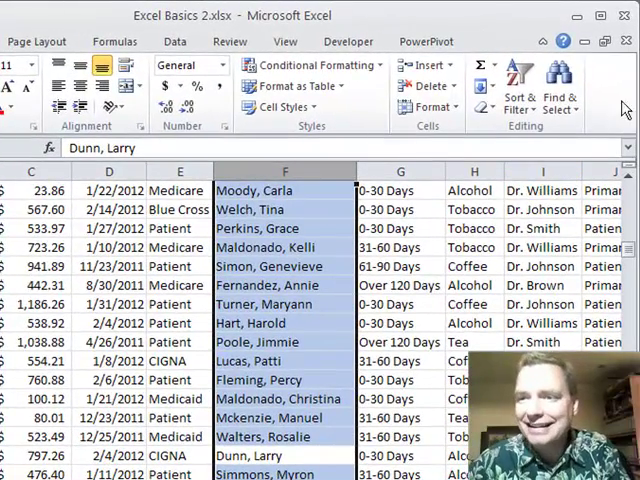
{"action": "mouse_move", "coordinate": [556, 80]}
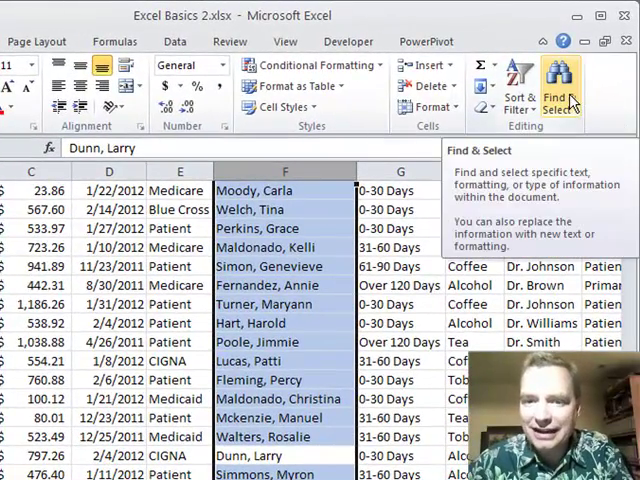
{"action": "mouse_move", "coordinate": [516, 84]}
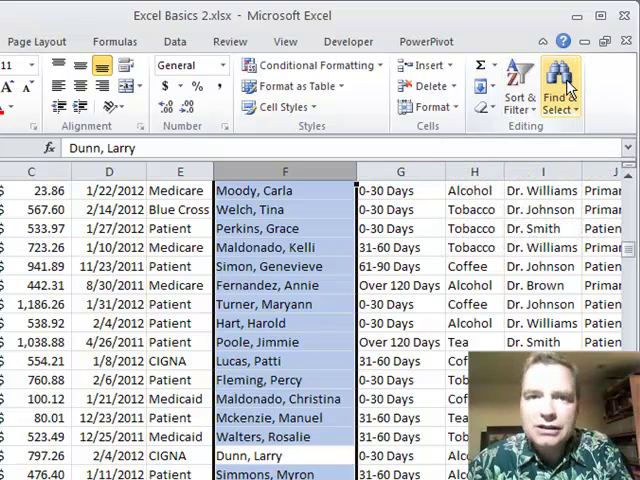
- Start a fresh, empty Find search from Home > Find & Select
{"action": "left_click", "coordinate": [556, 80]}
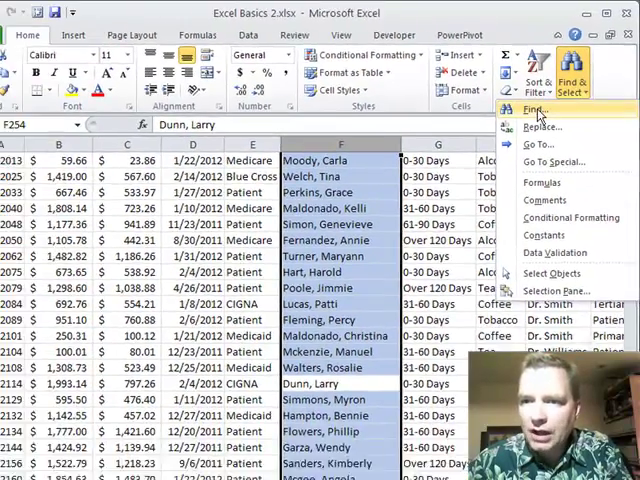
{"action": "left_click", "coordinate": [536, 110]}
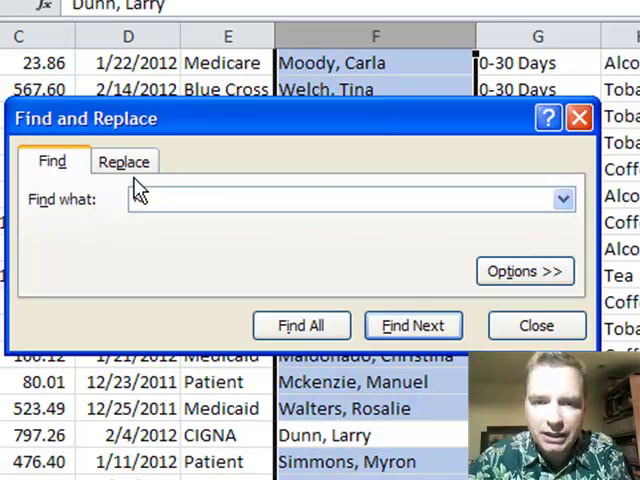
{"action": "type", "text": "~"}
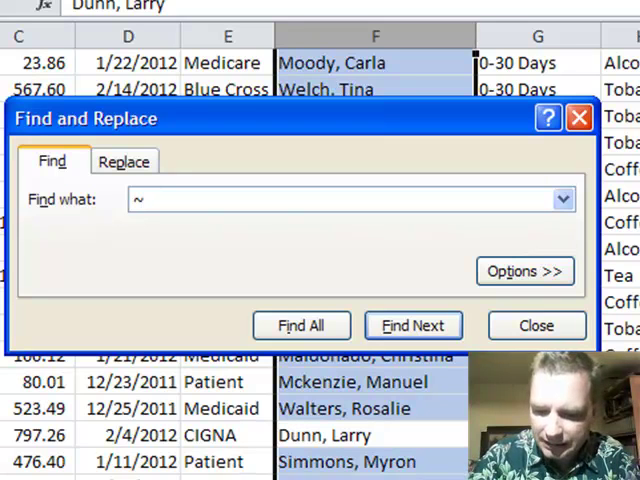
{"action": "type", "text": "?"}
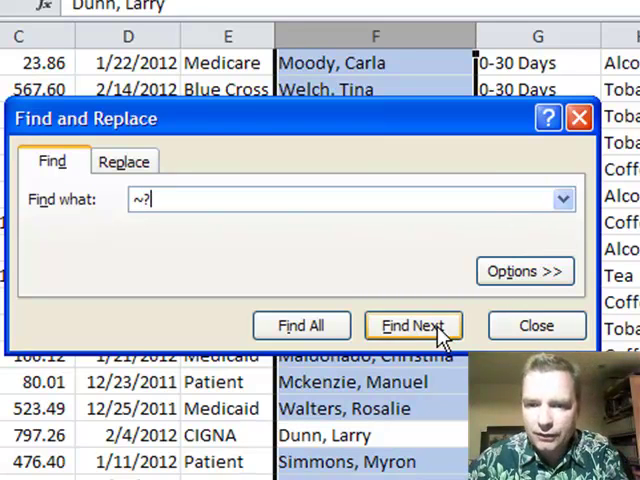
{"action": "left_click", "coordinate": [412, 324]}
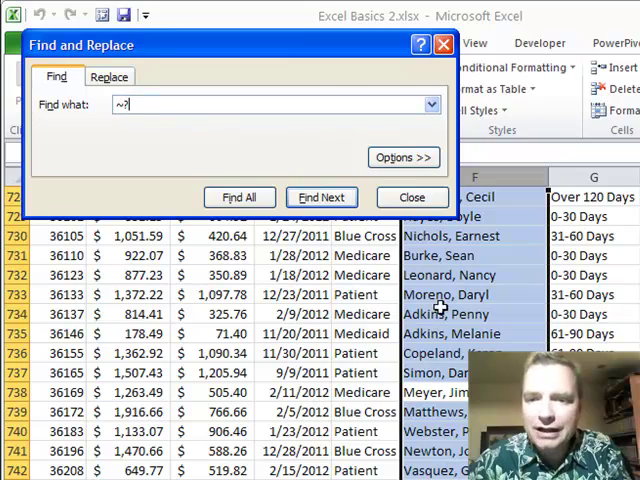
{"action": "mouse_move", "coordinate": [136, 126]}
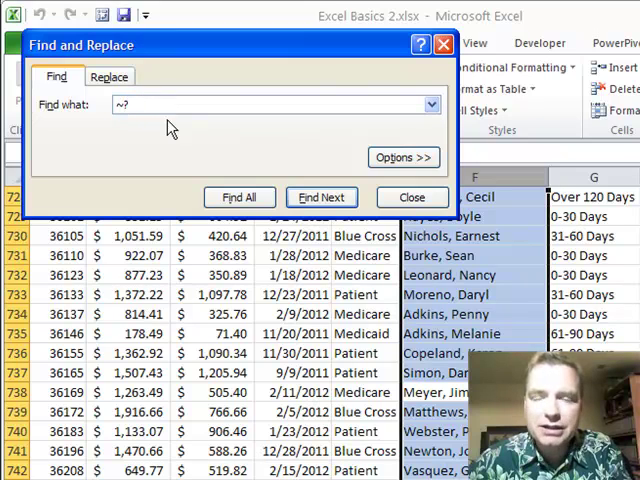
{"action": "mouse_move", "coordinate": [122, 120]}
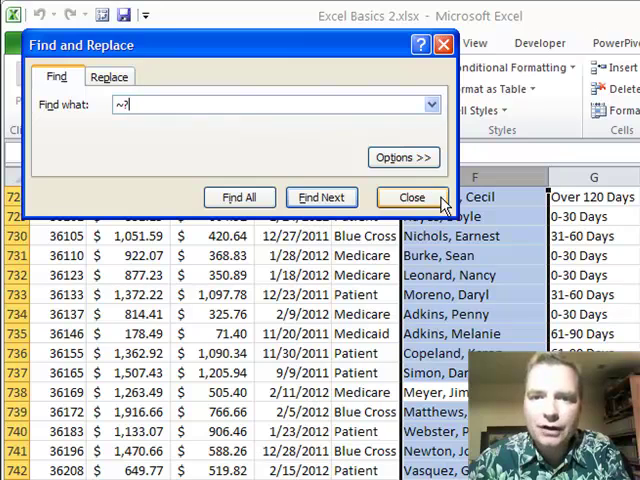
{"action": "left_click", "coordinate": [410, 196]}
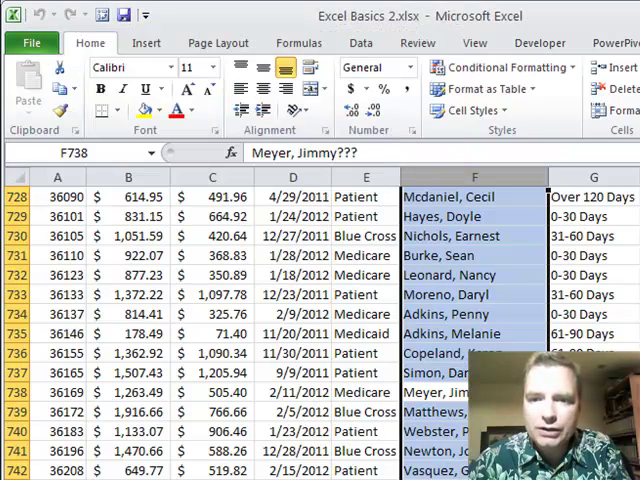
{"action": "left_click", "coordinate": [472, 332]}
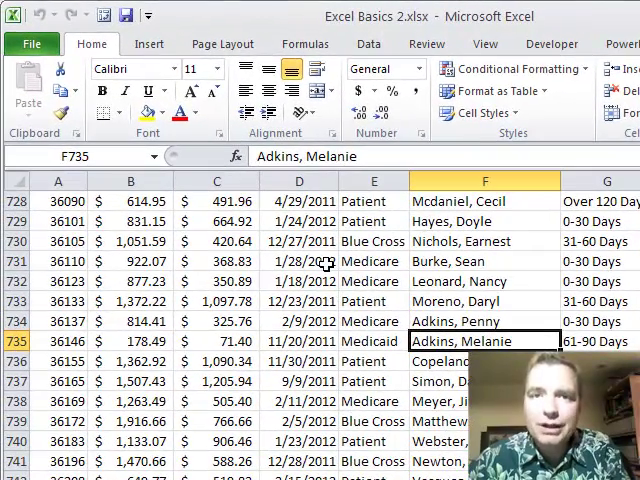
{"action": "mouse_move", "coordinate": [164, 260]}
{"action": "type", "text": "~?"}
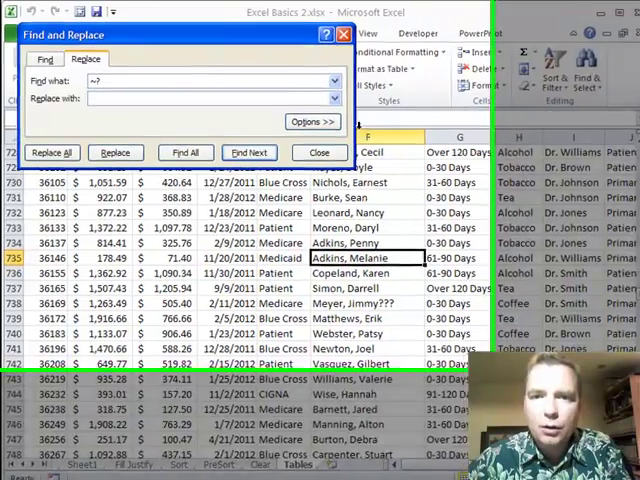
- Expand the Replace settings to show match case, search scope and search order
{"action": "left_click", "coordinate": [312, 120]}
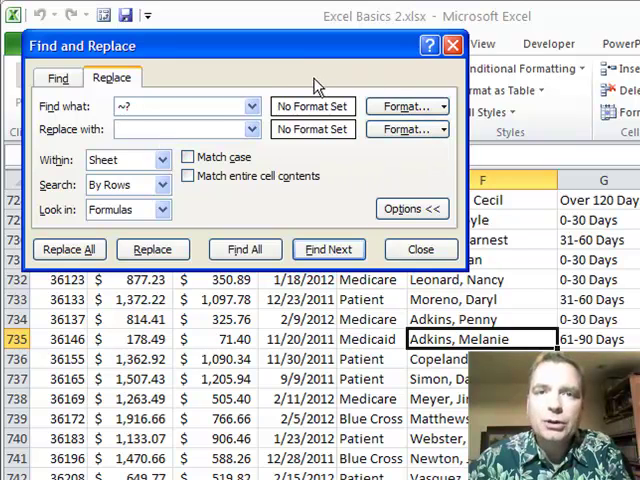
{"action": "mouse_move", "coordinate": [180, 190]}
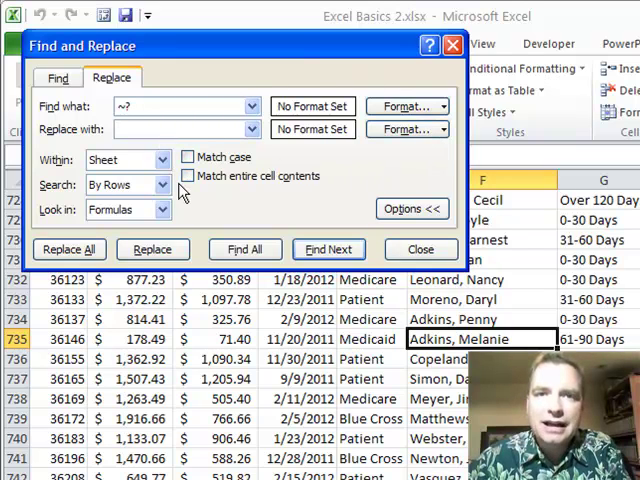